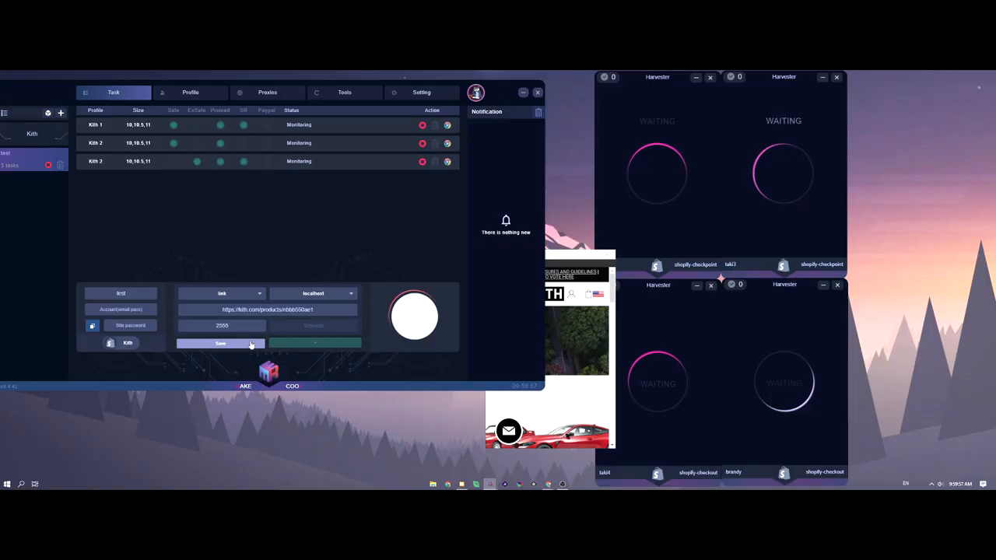
Save the 'test' release with its Kith link, triggering the 'Release Updated: test' notification
click(221, 343)
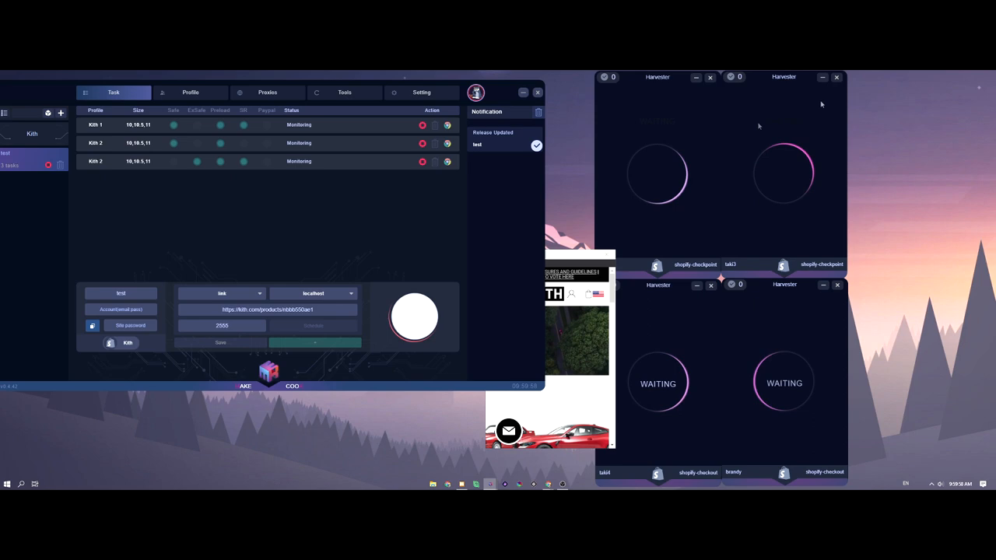